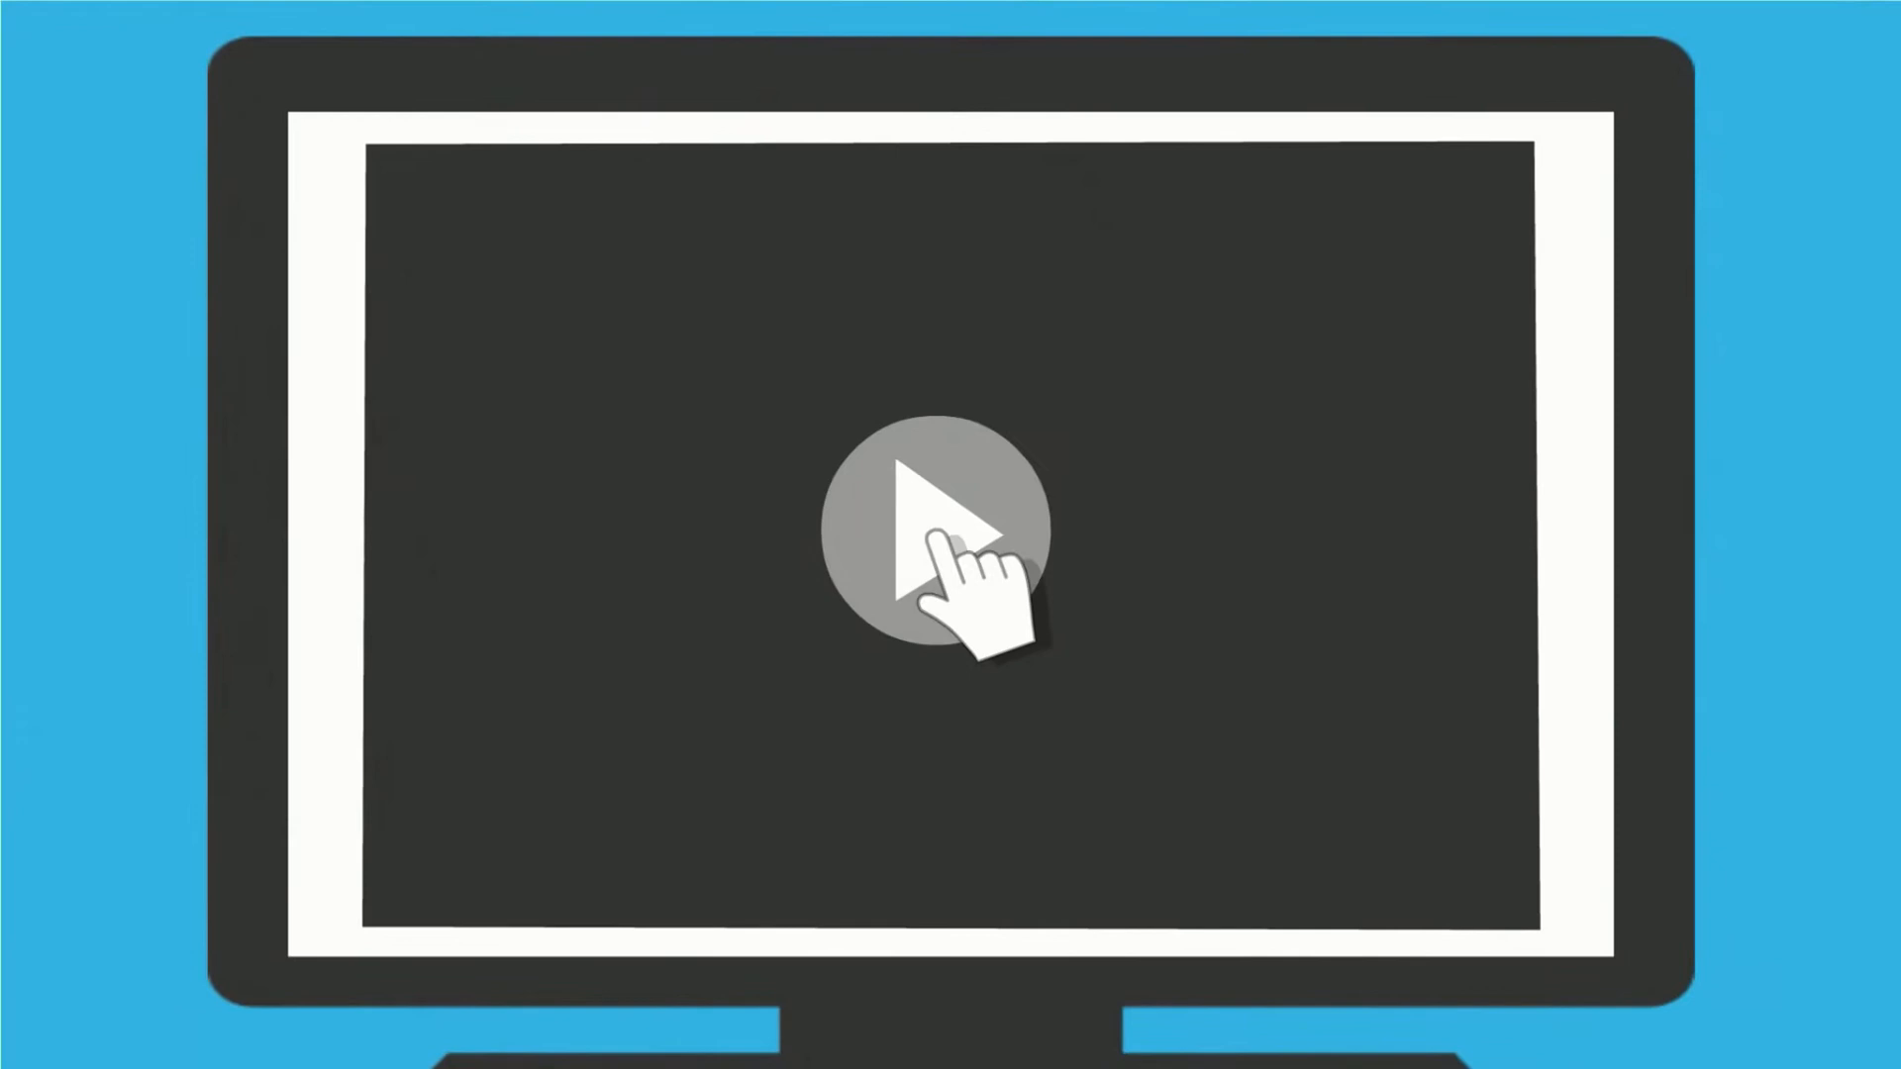
Play the video and recolour the mountain backdrop behind the house dark red
left_click(939, 540)
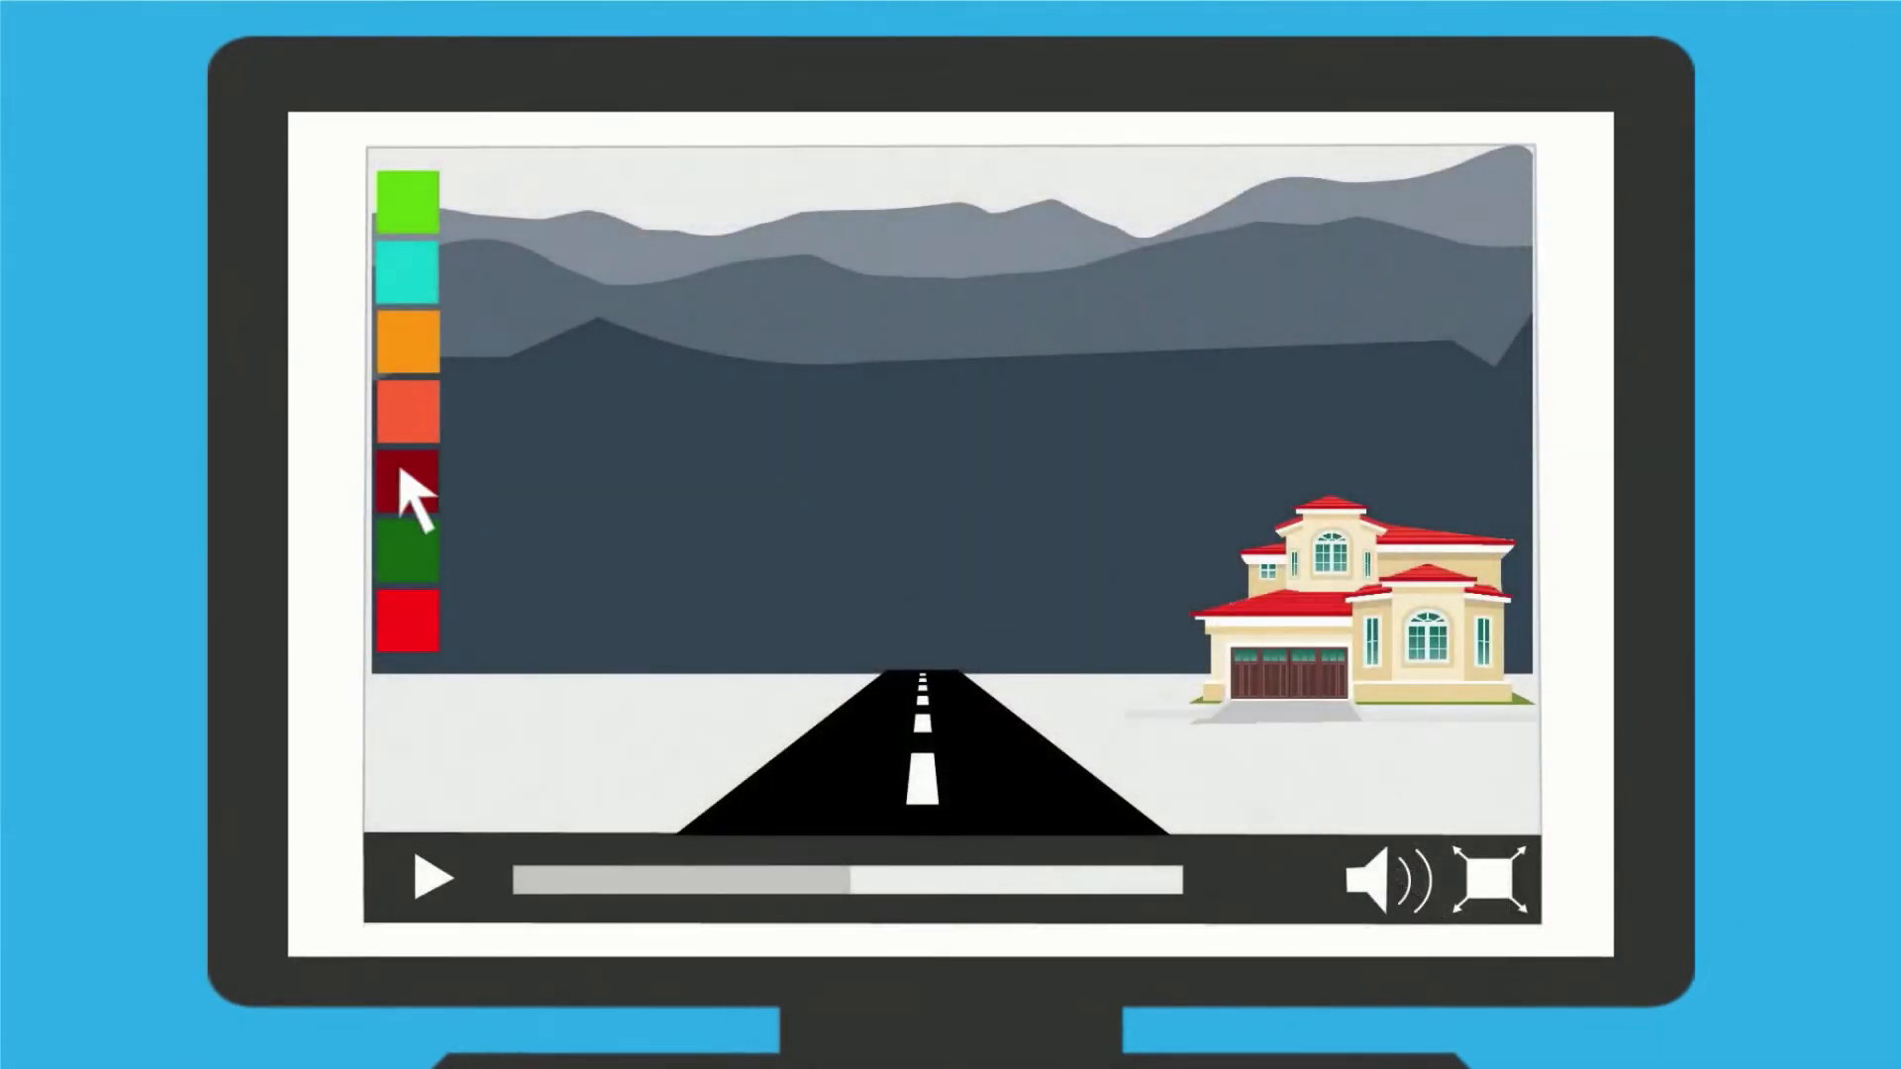
left_click(409, 480)
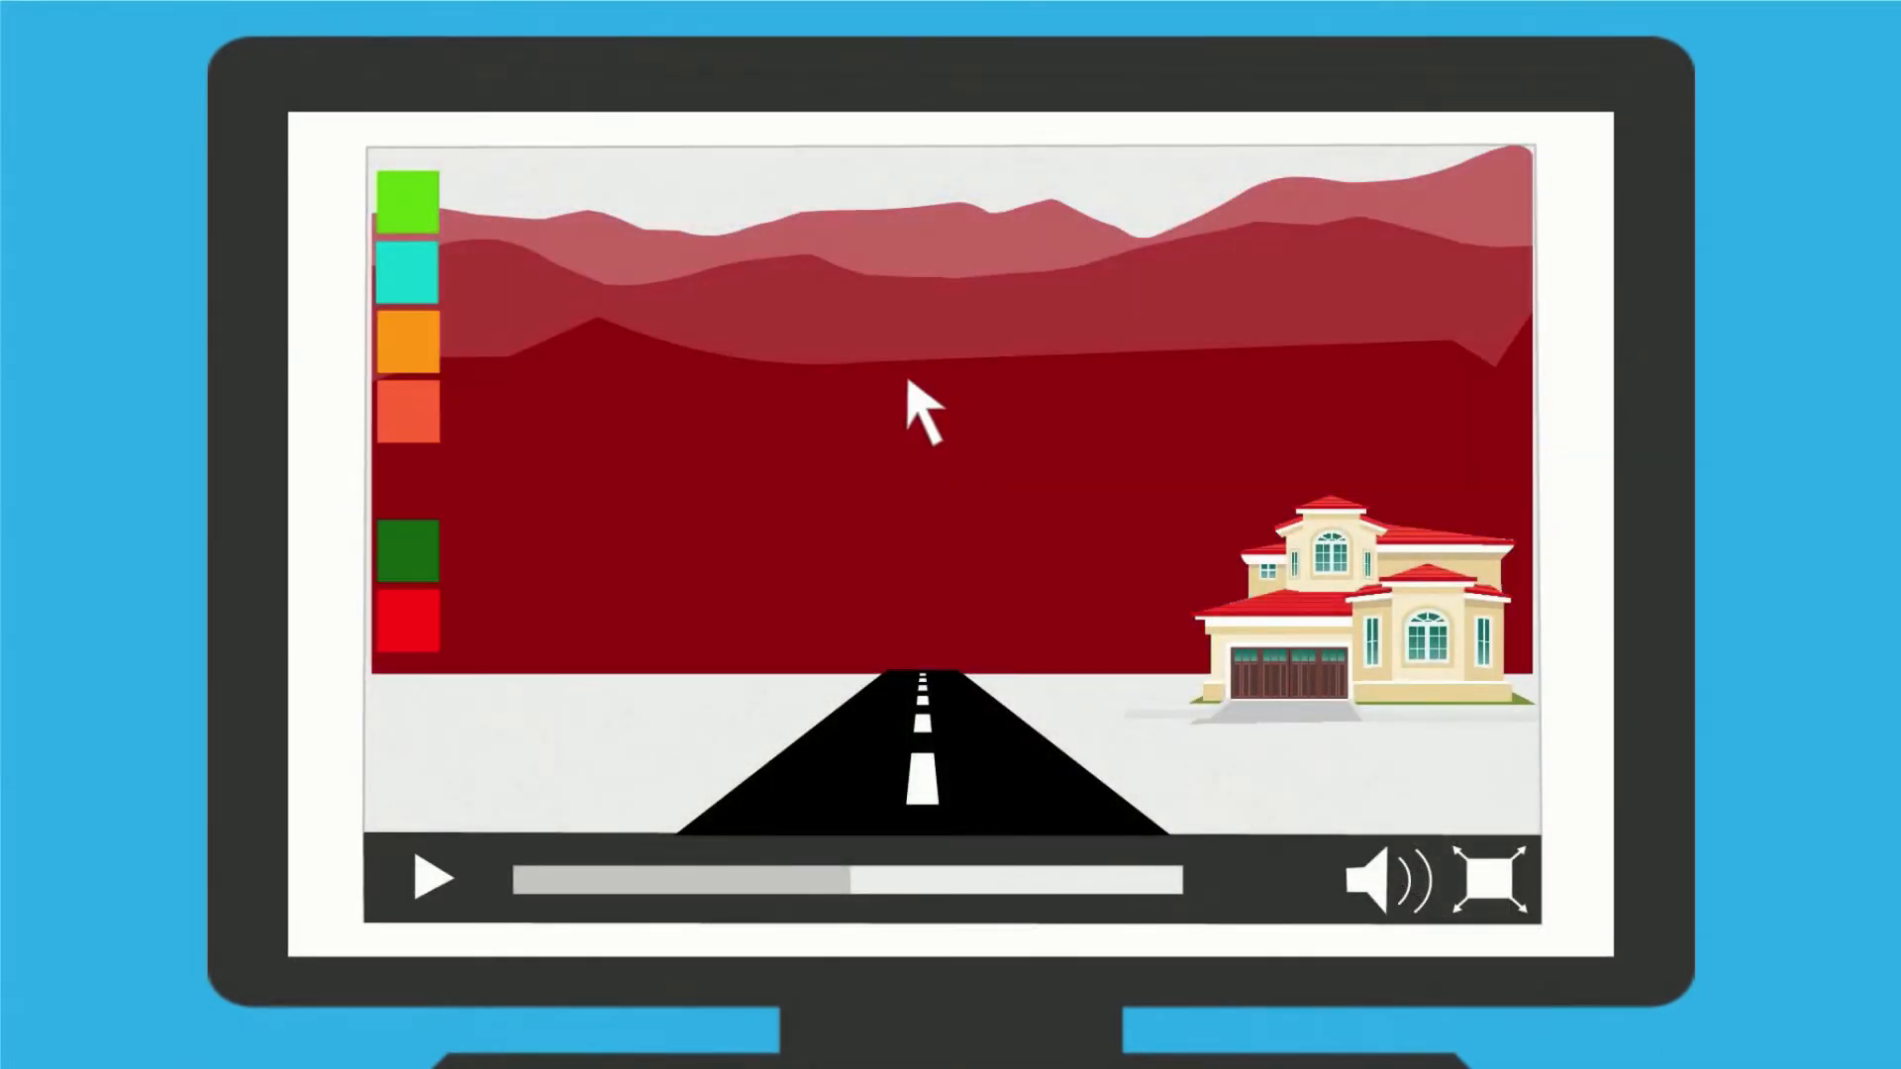
mouse_move(1309, 788)
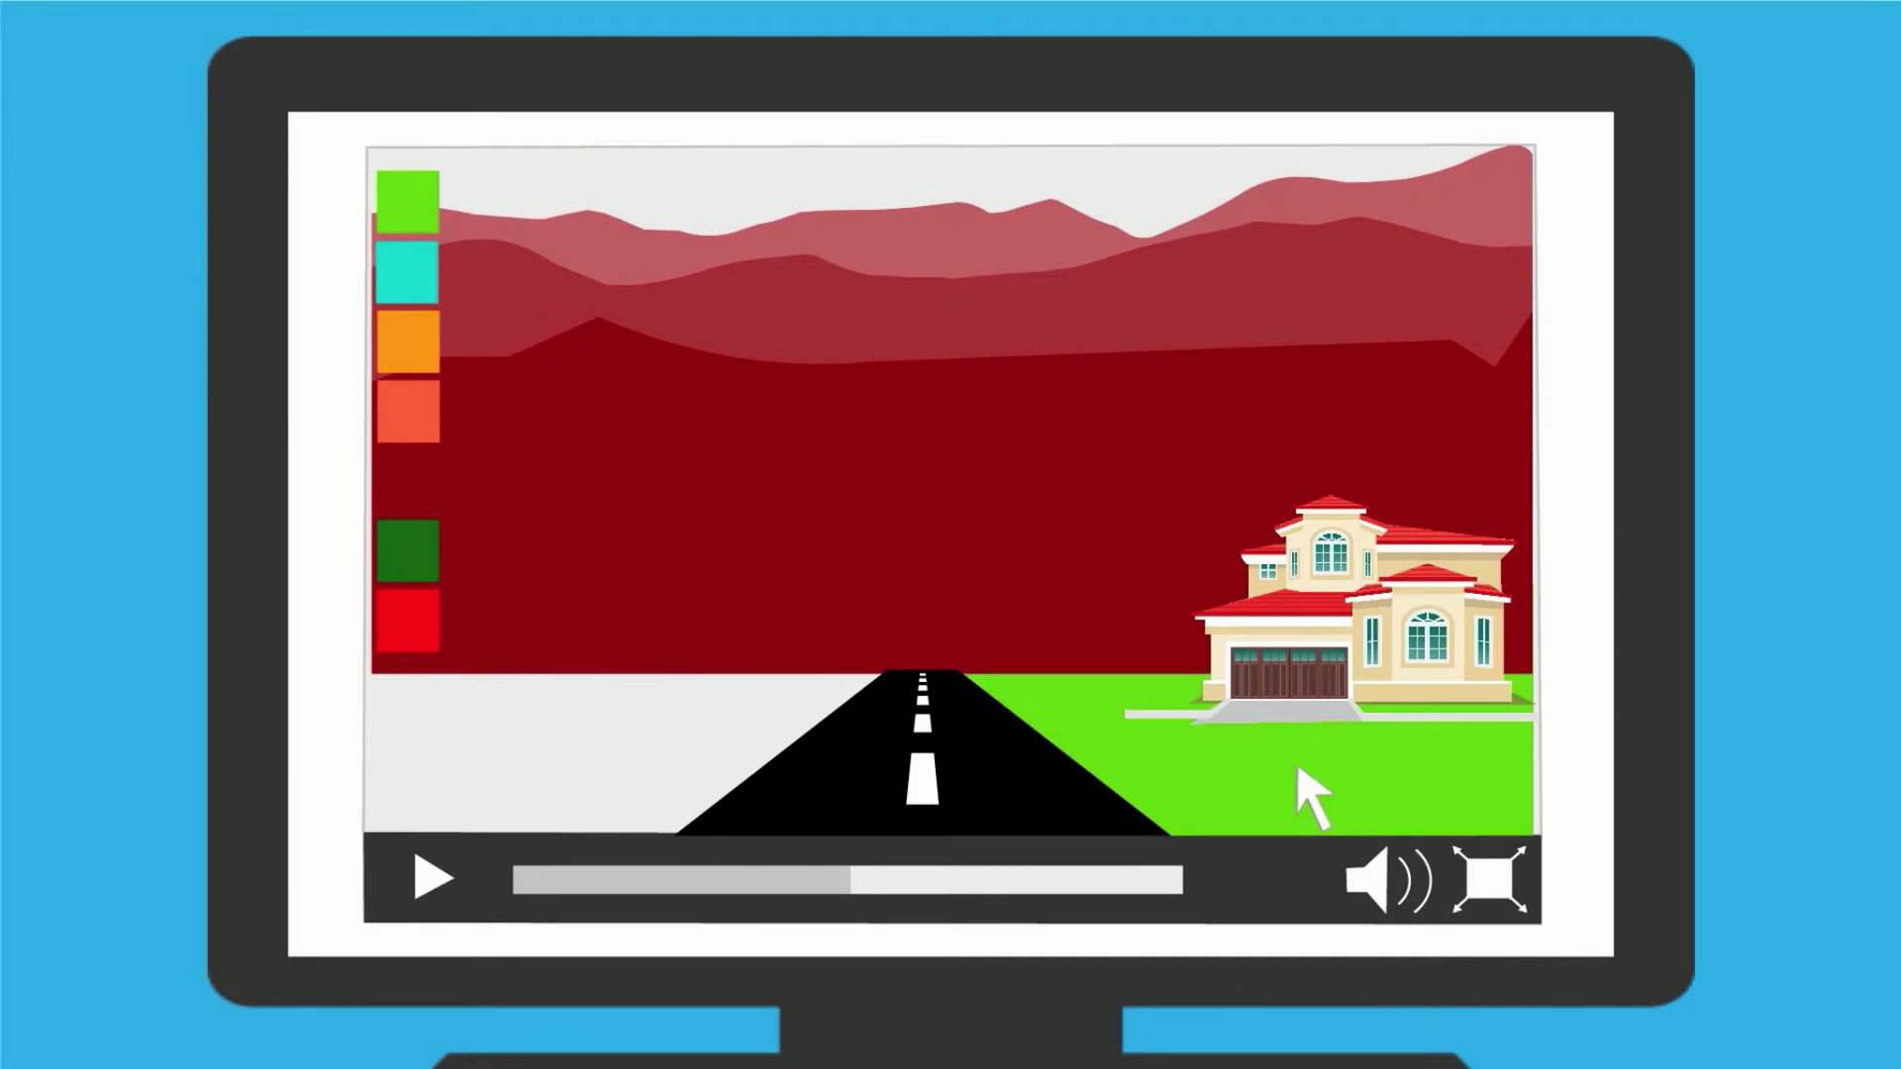